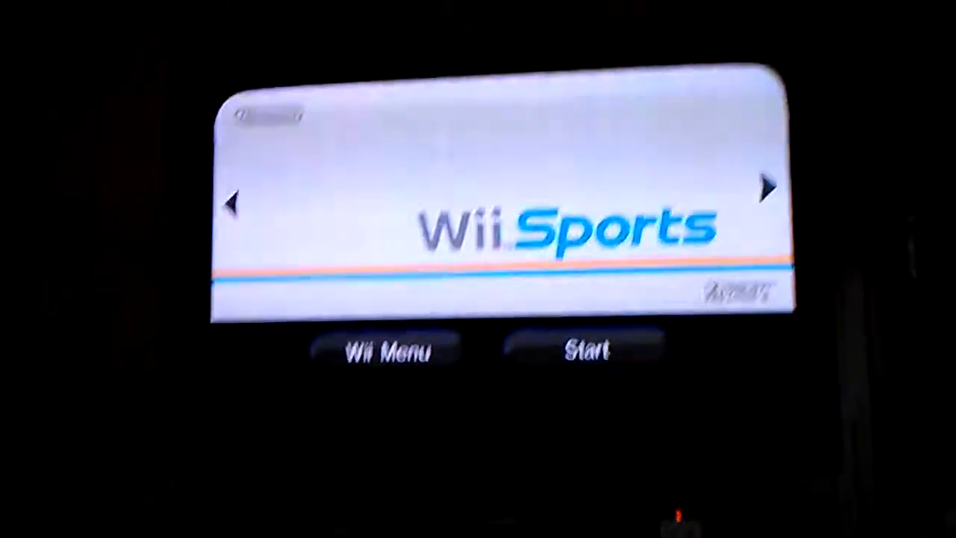
# - Start Wii Sports from its channel screen and reach the main sports menu
pyautogui.click(588, 351)
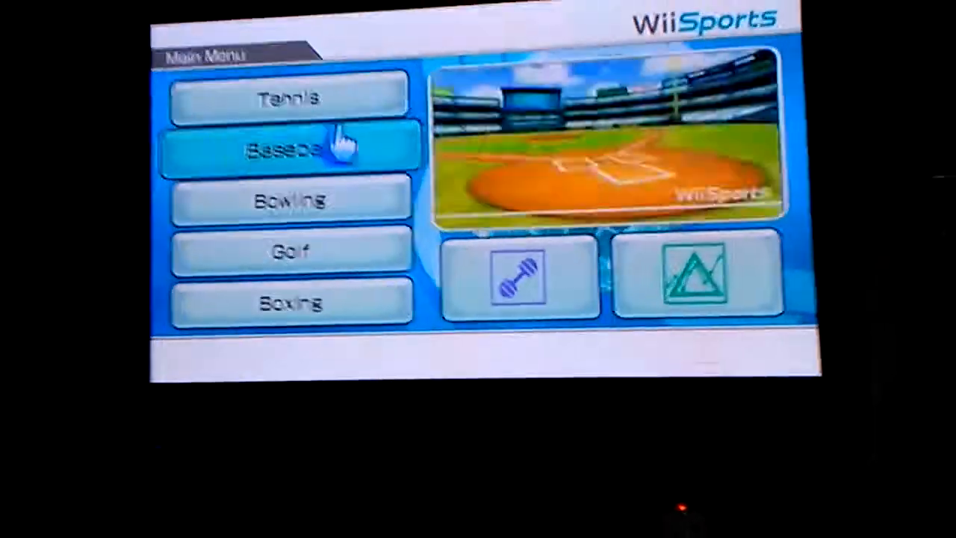
# - Choose Bowling from the main menu, leading to the guest Mii warning
pyautogui.click(290, 97)
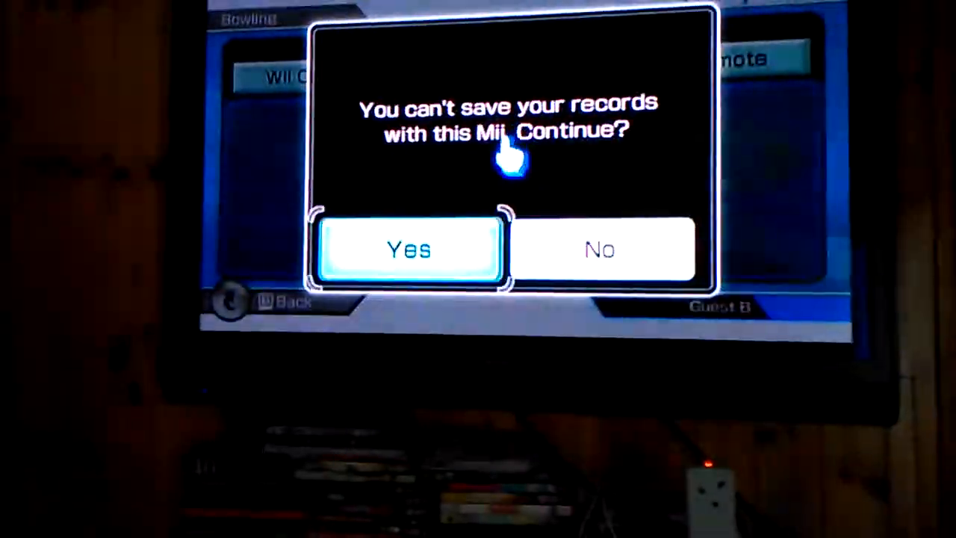
# - Accept playing without saved records and set Guest A's bowling hand
pyautogui.click(409, 250)
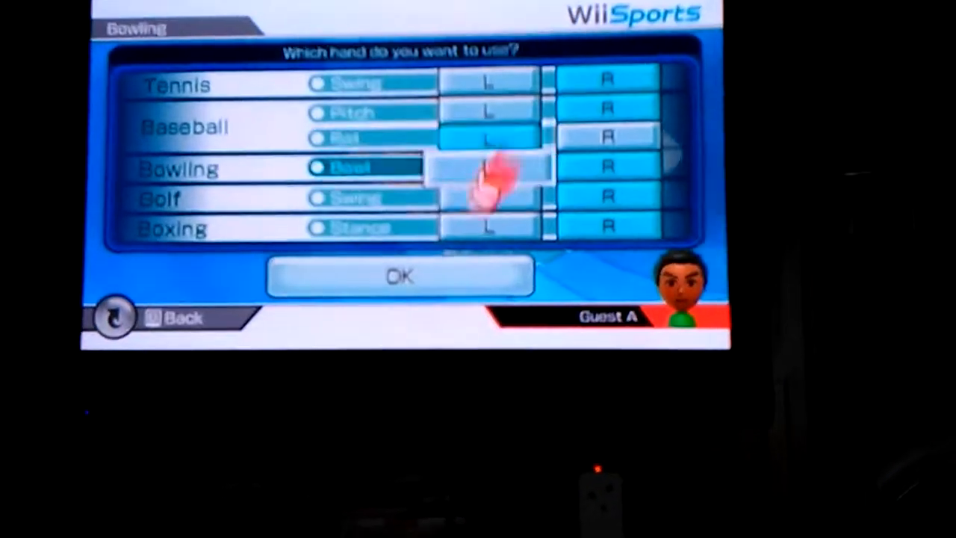
pyautogui.click(400, 274)
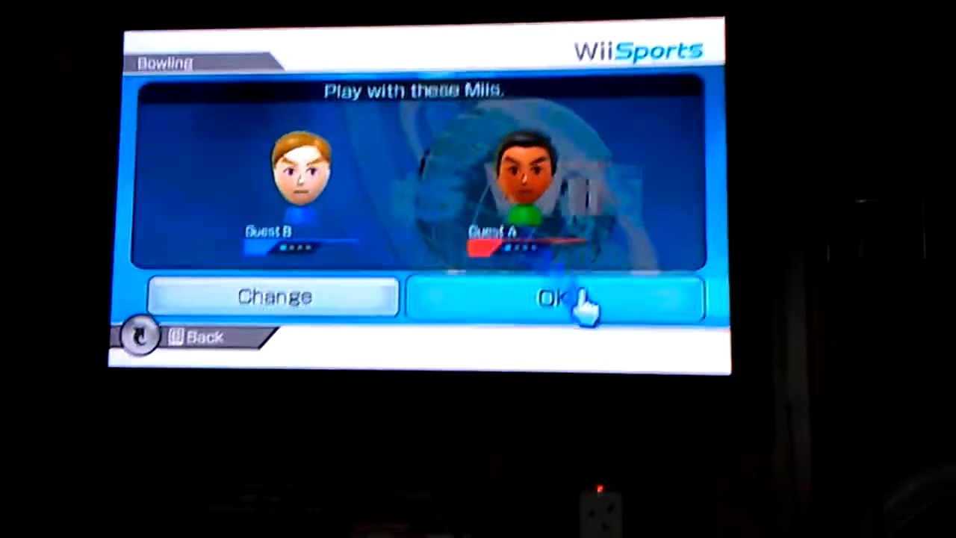